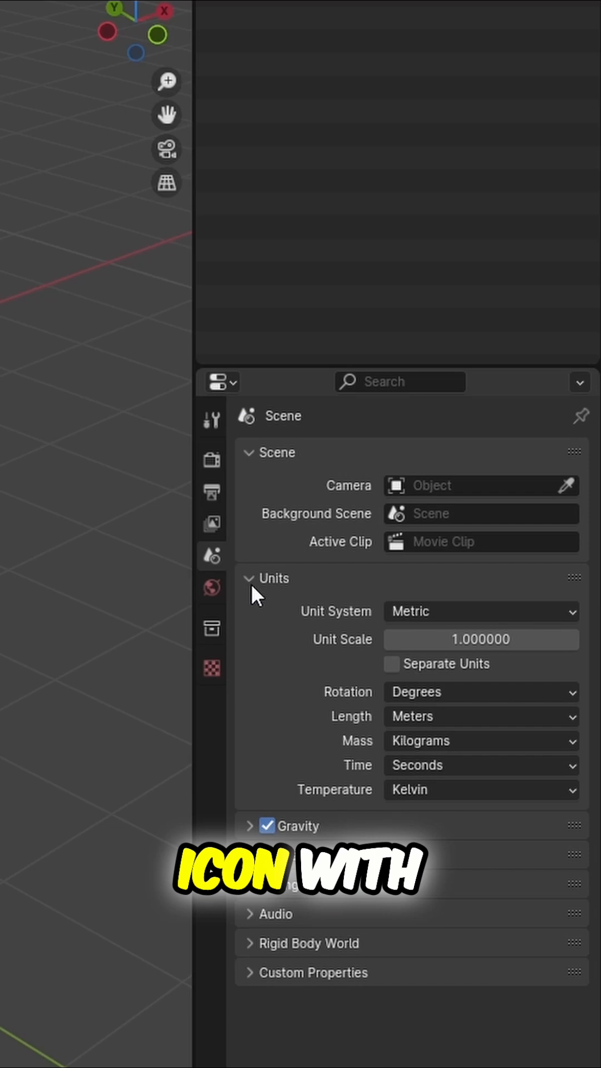
- Change the scene's unit system from Metric to None
left_click(480, 611)
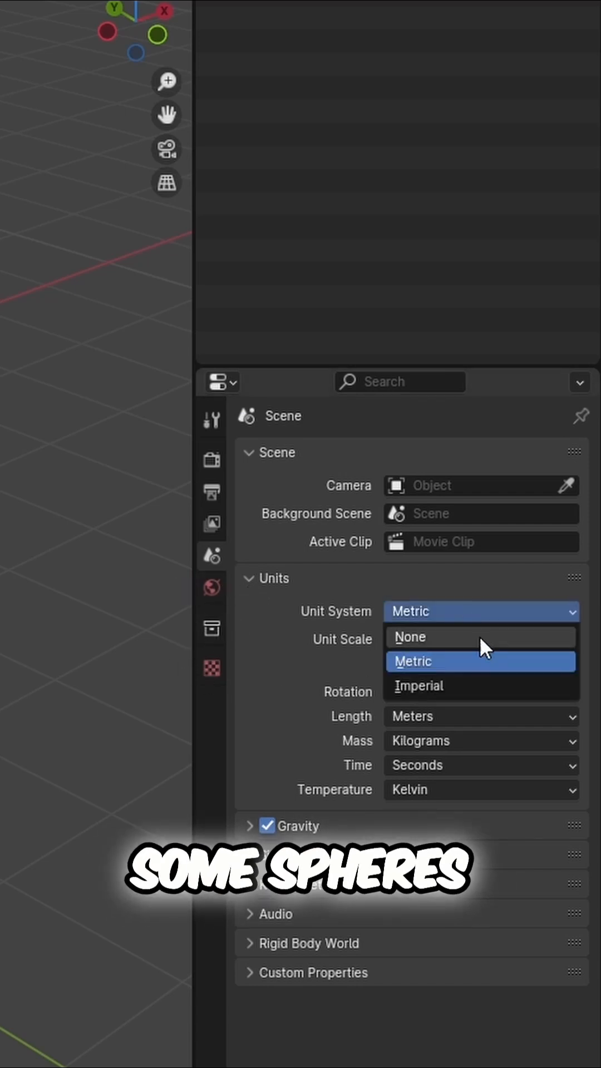
left_click(410, 636)
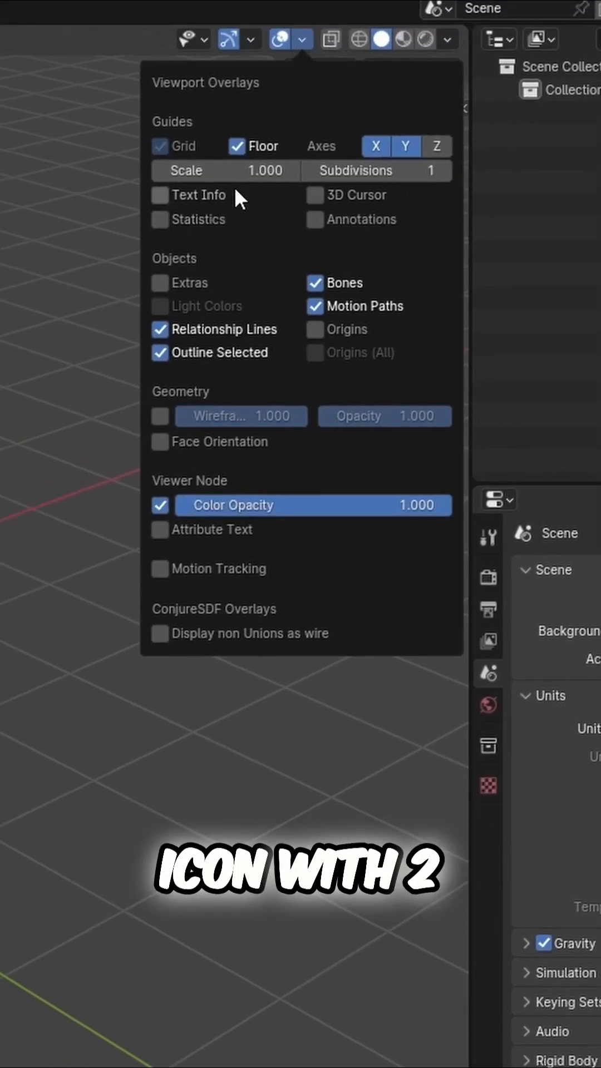
mouse_move(82, 225)
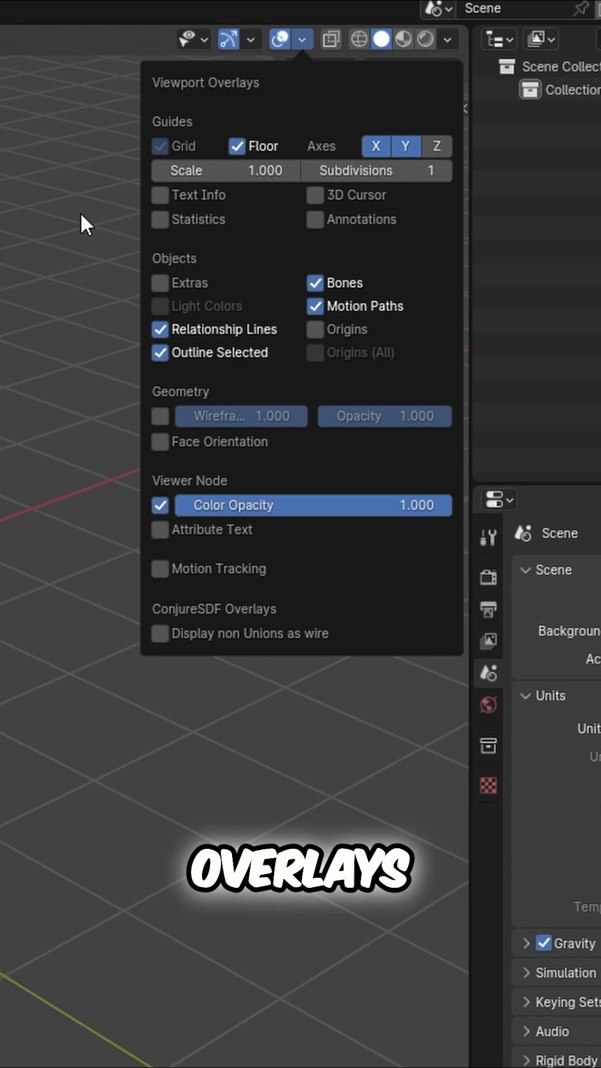
- Close the viewport overlays, add a plane mesh, and start the FBX export
left_click(303, 39)
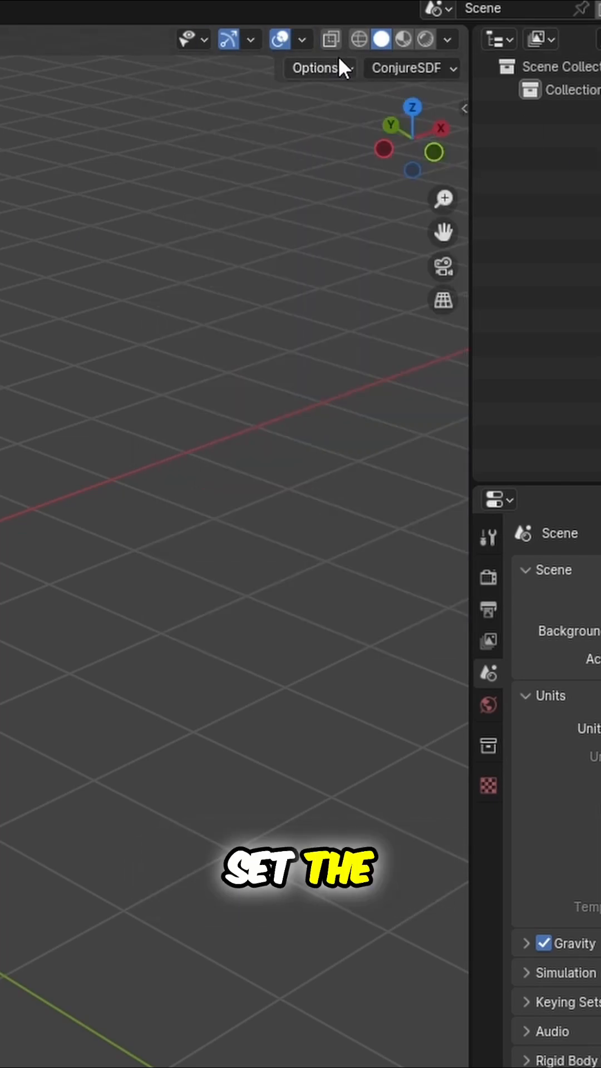
left_click(302, 39)
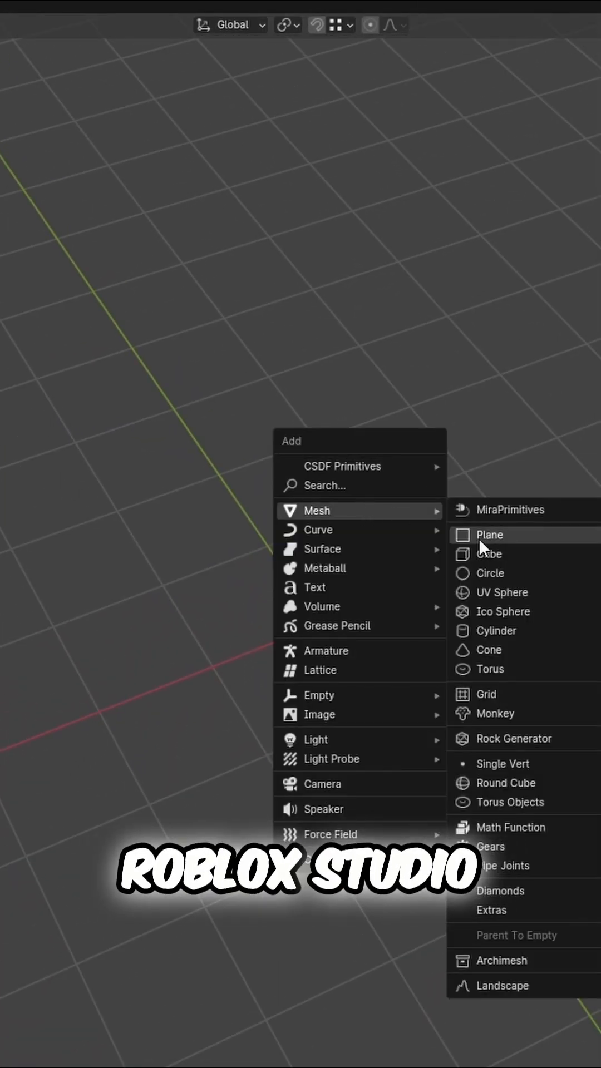
left_click(489, 534)
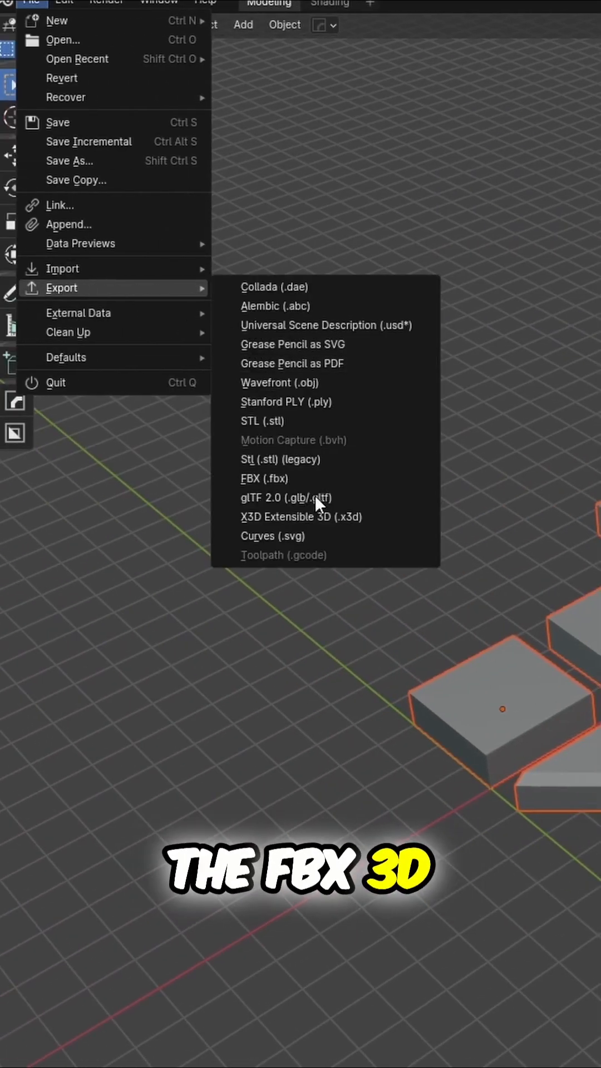
left_click(263, 479)
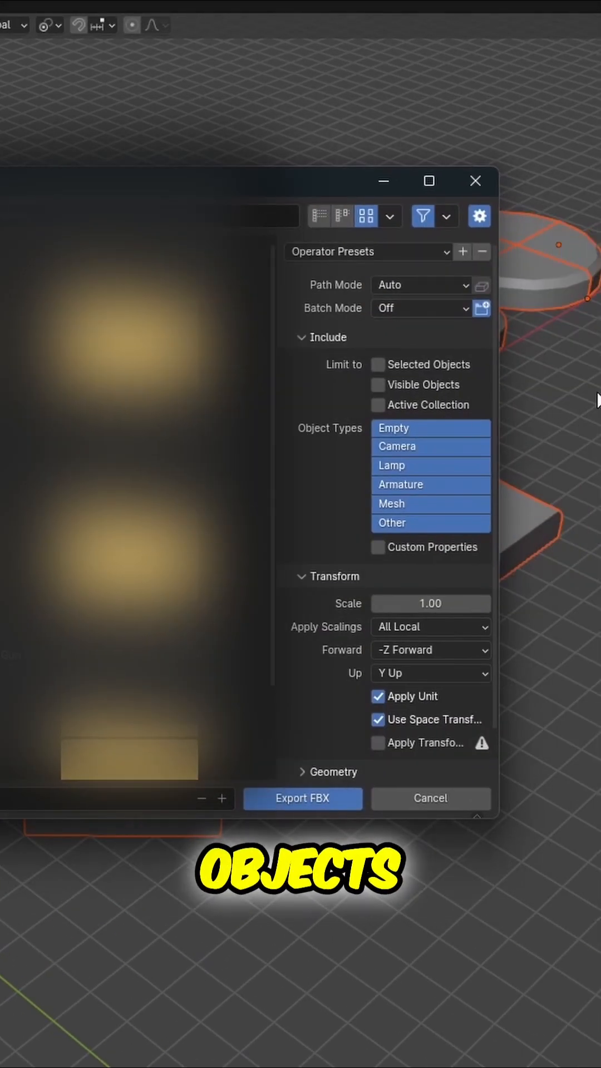
- Limit the FBX export to selected objects and set its scale to 0.01
left_click(379, 364)
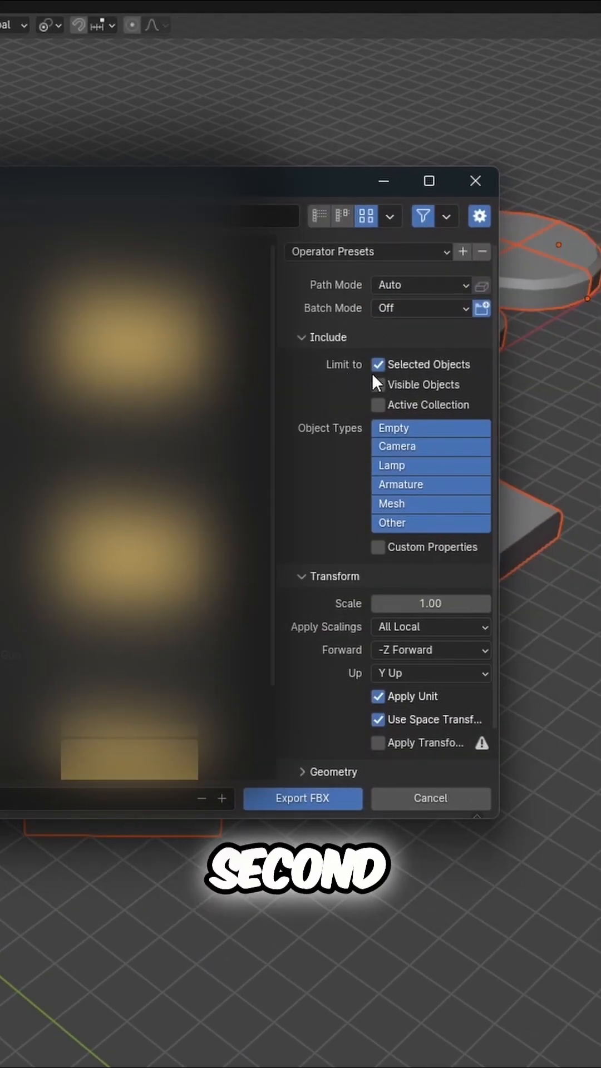
left_click(430, 604)
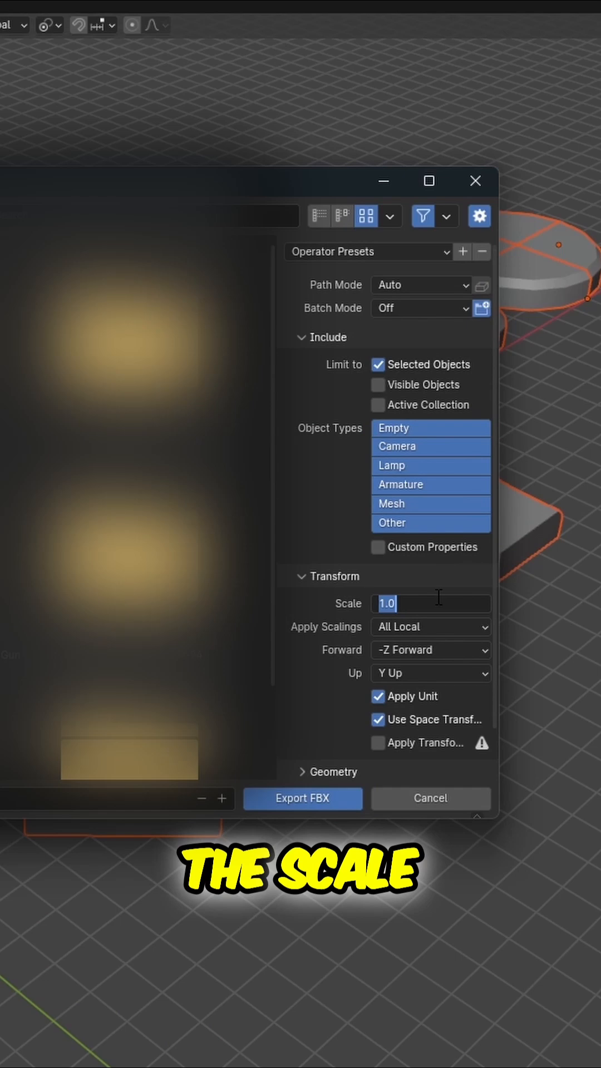
type("0.01")
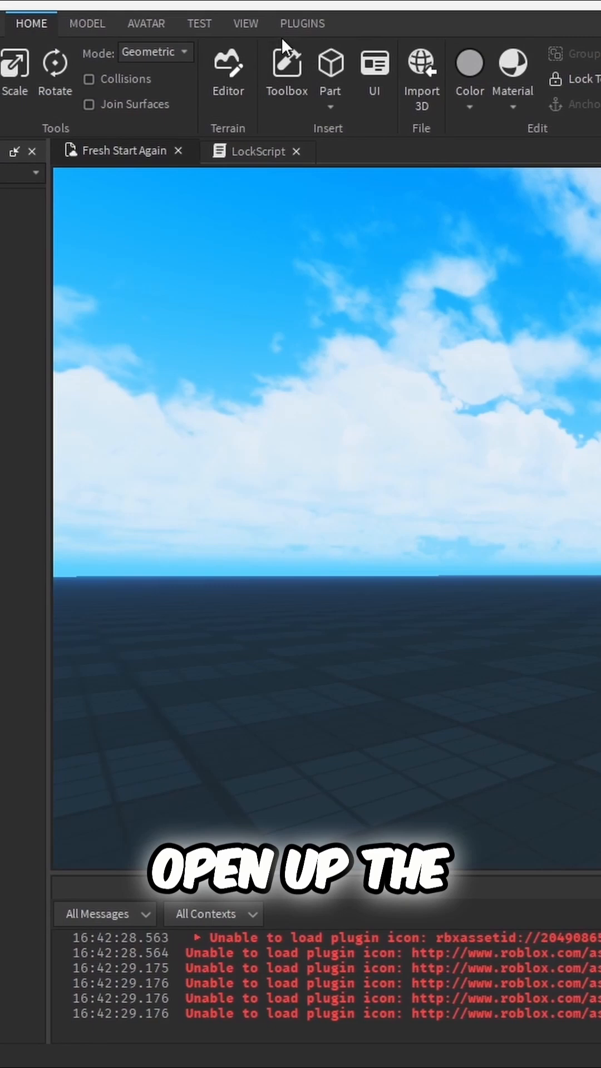
- Show the Asset Manager panel from Roblox Studio's View tab
left_click(321, 23)
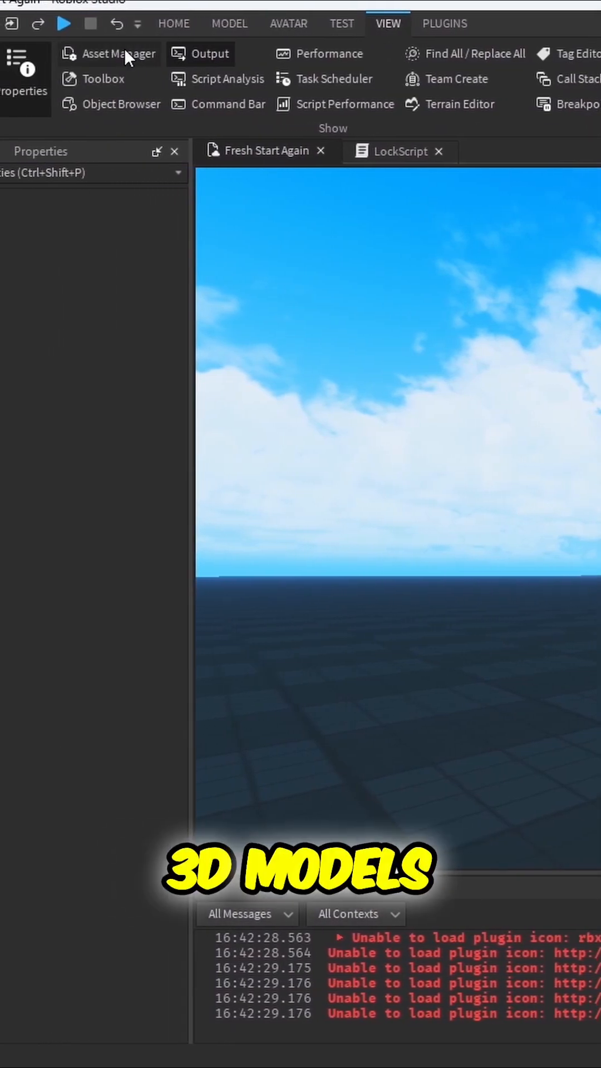
left_click(116, 54)
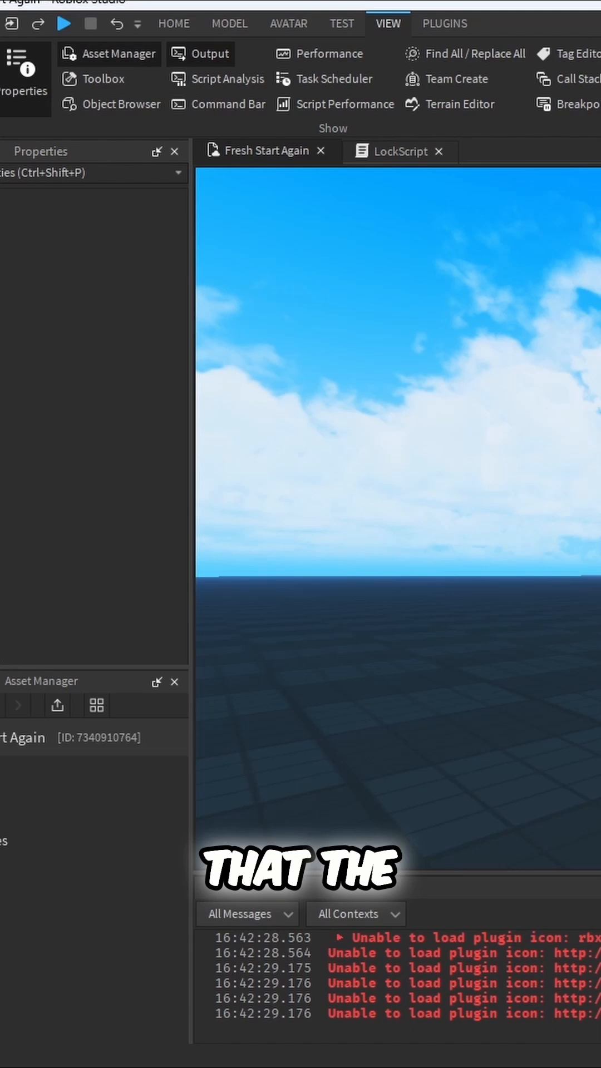